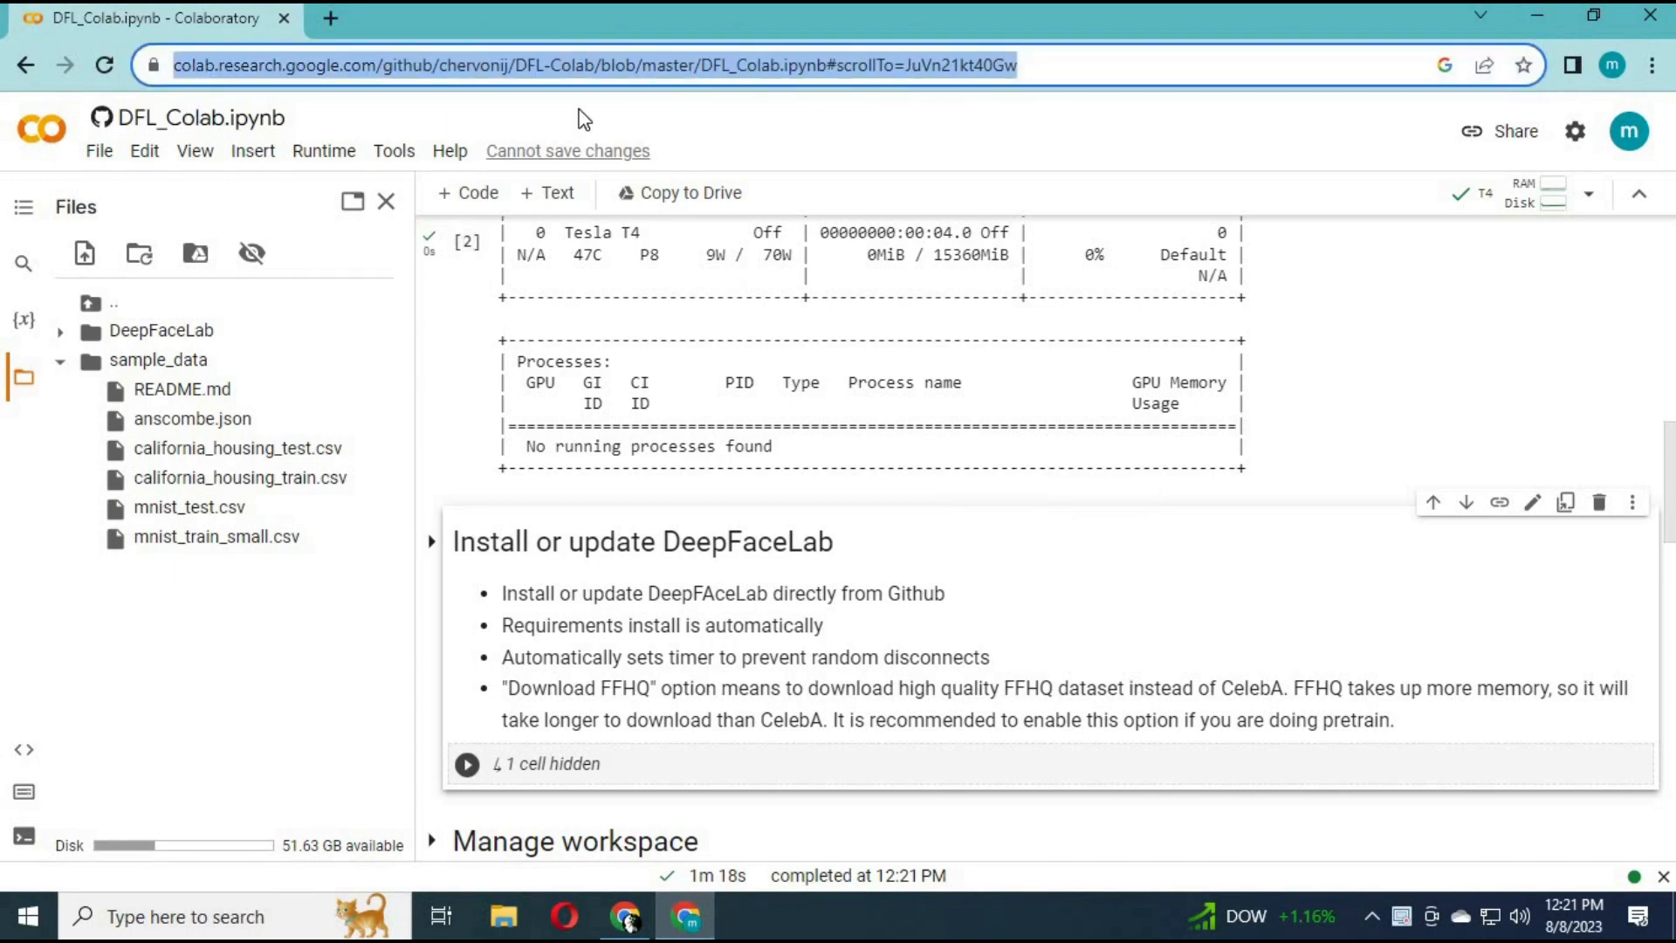
mouse_move(1669, 482)
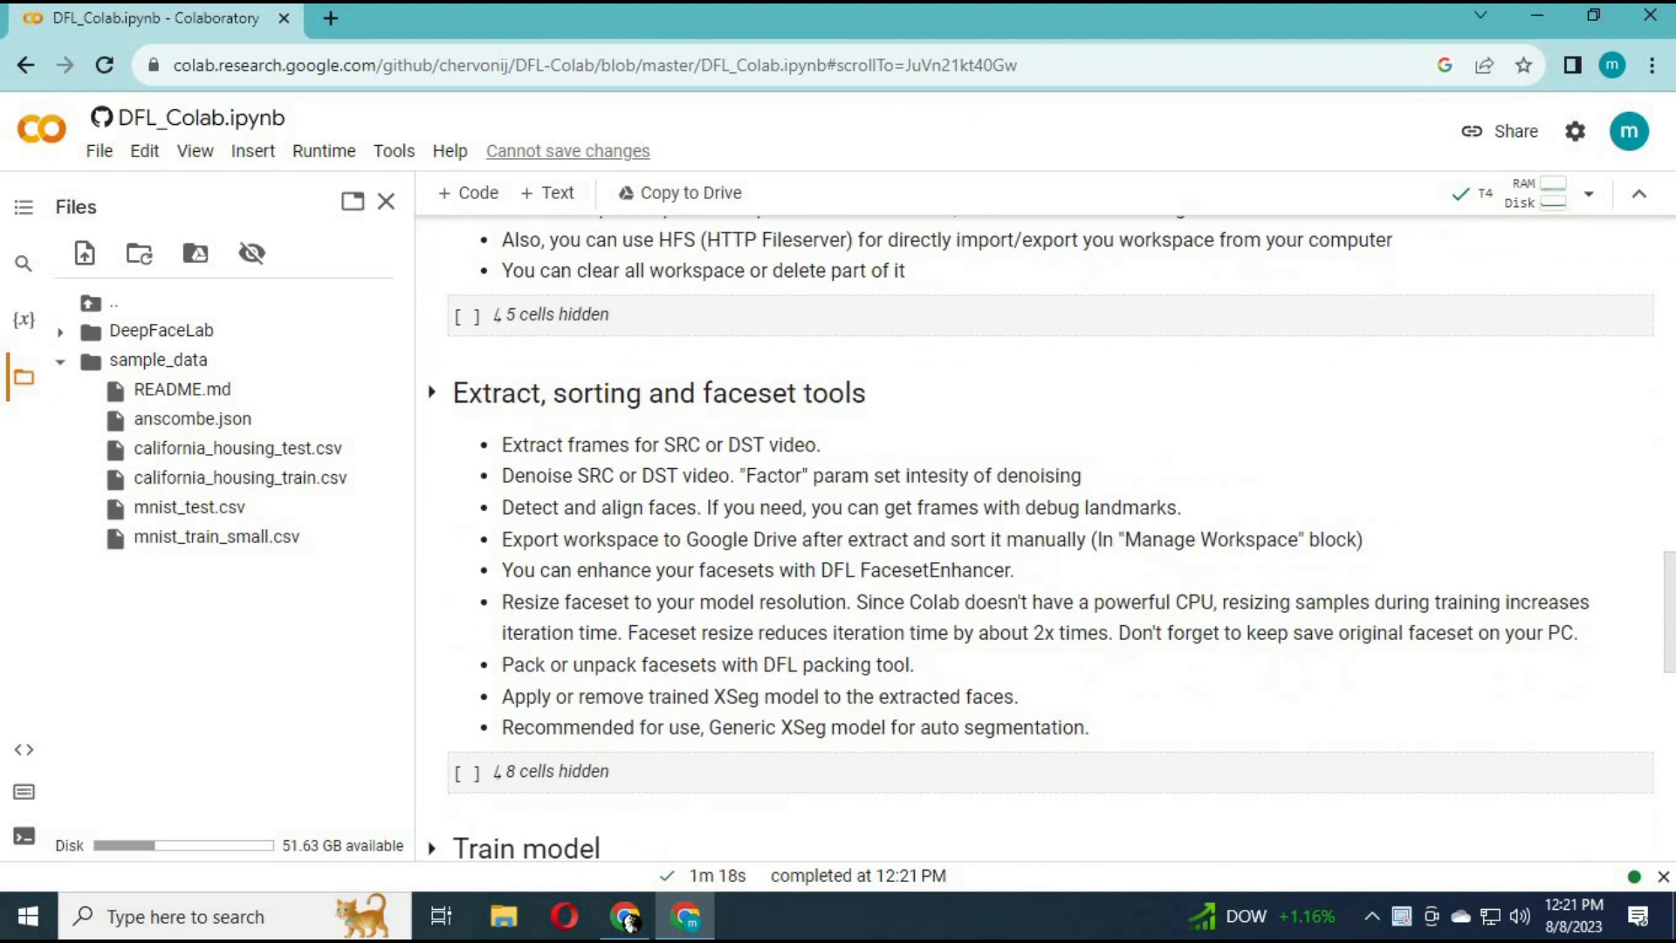
Scroll down past Manage workspace and Extract to the Train model section
scroll("down", 3)
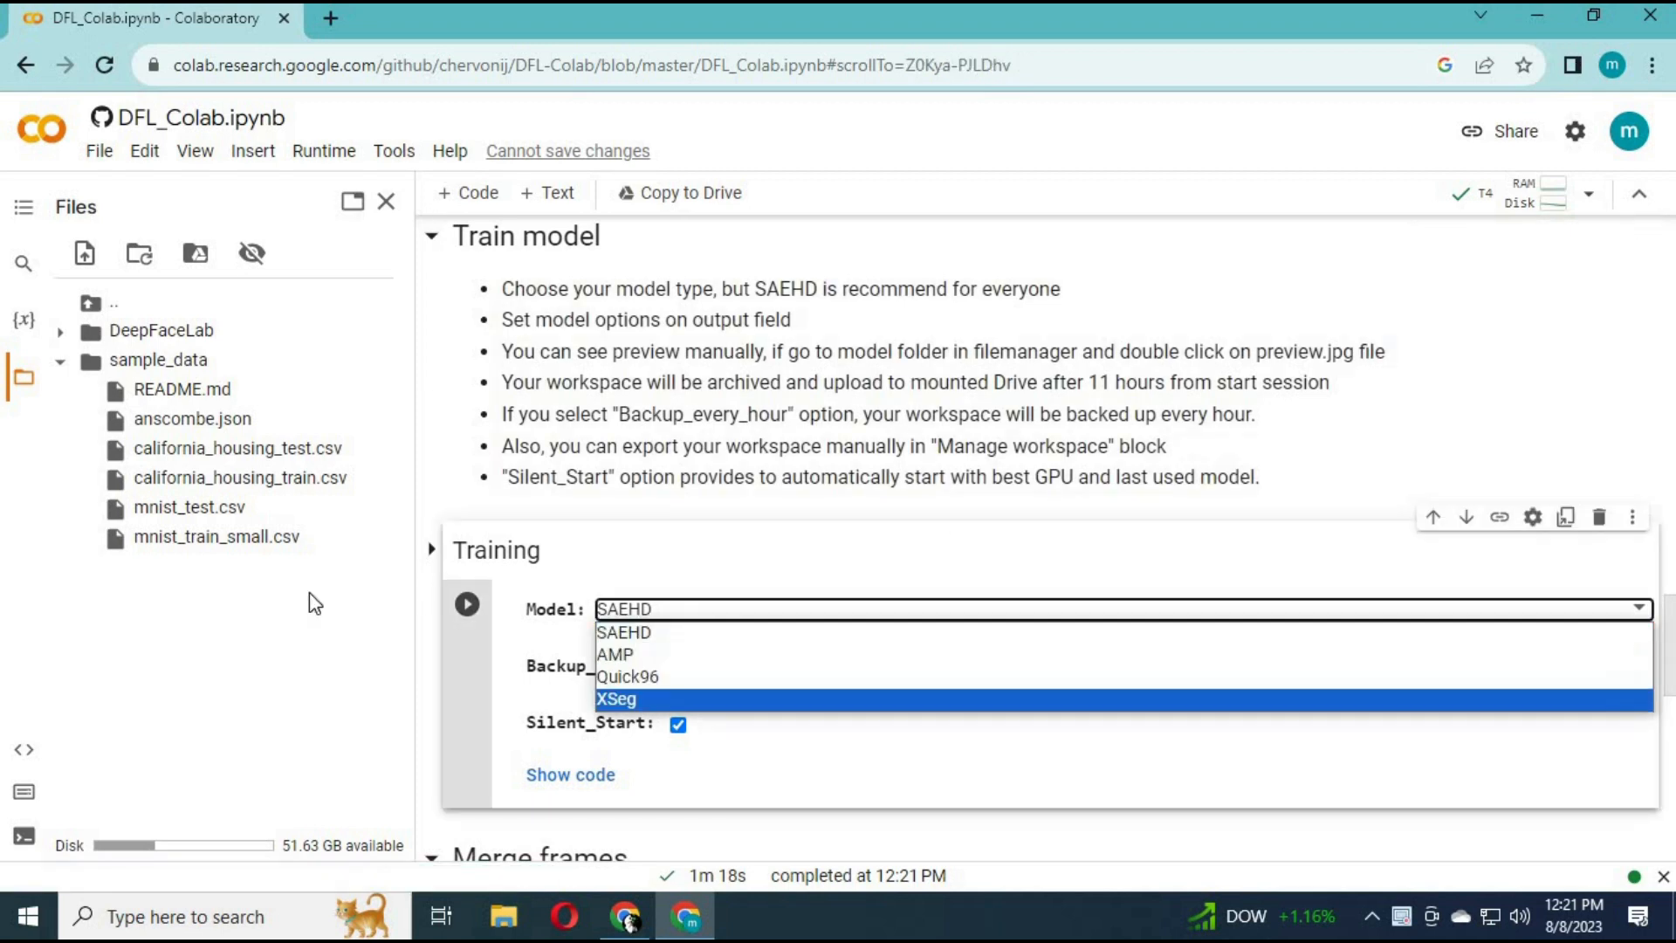
Close the SAEHD merge model list and show Get result video's result and mask modes
scroll("down", 3)
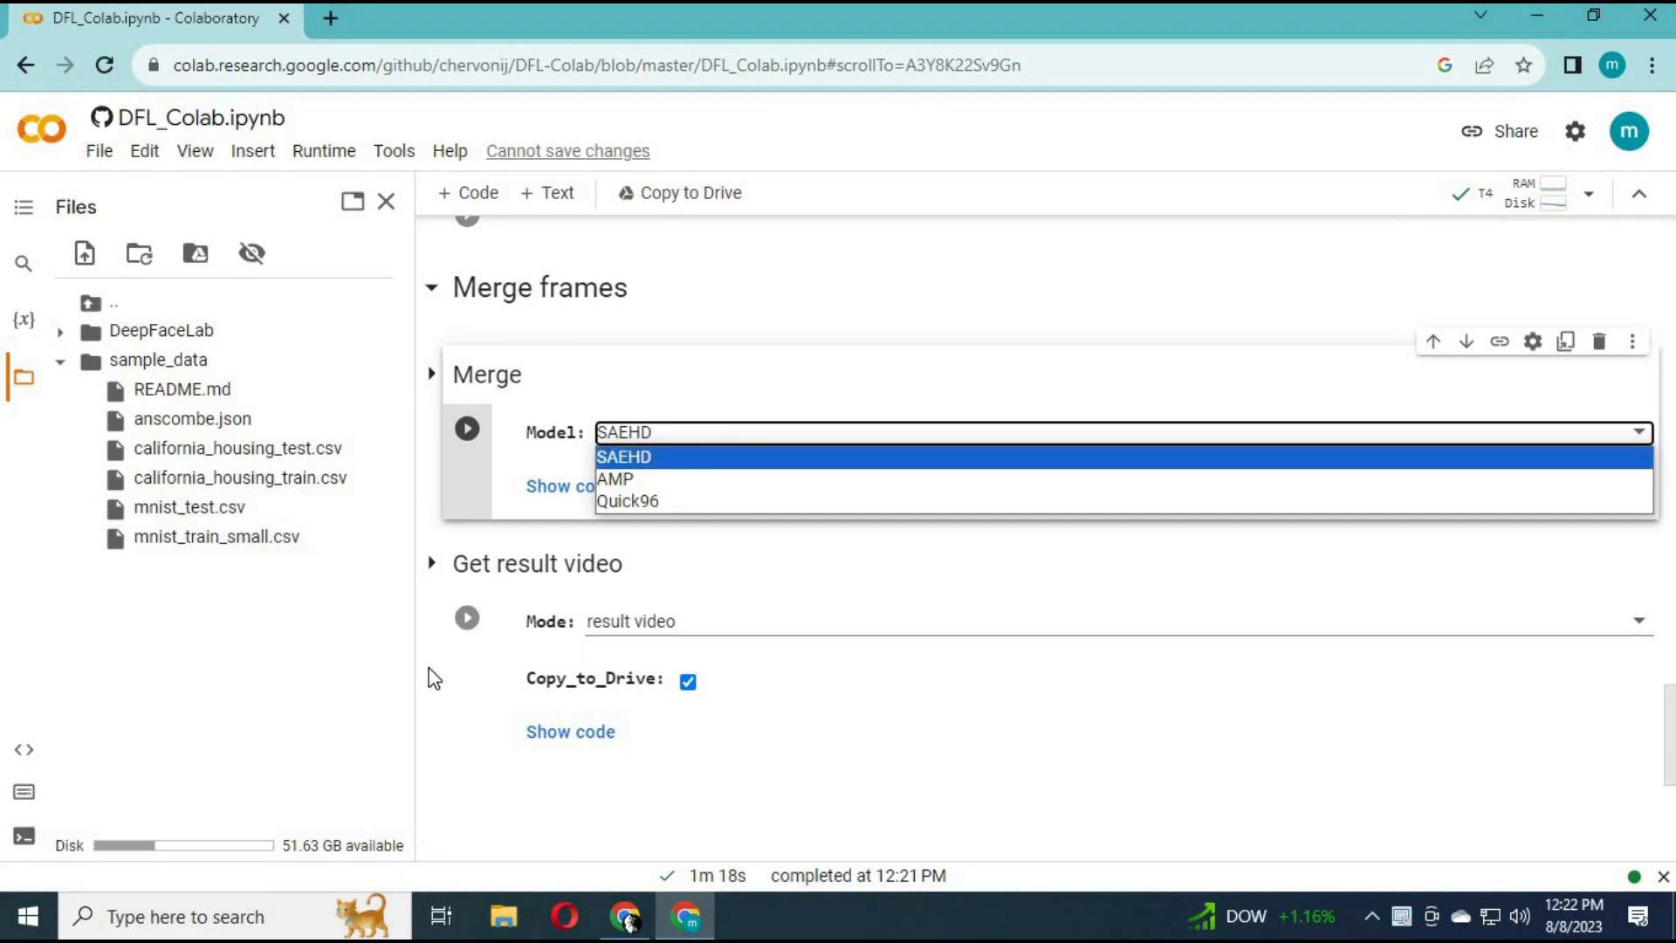
left_click(624, 456)
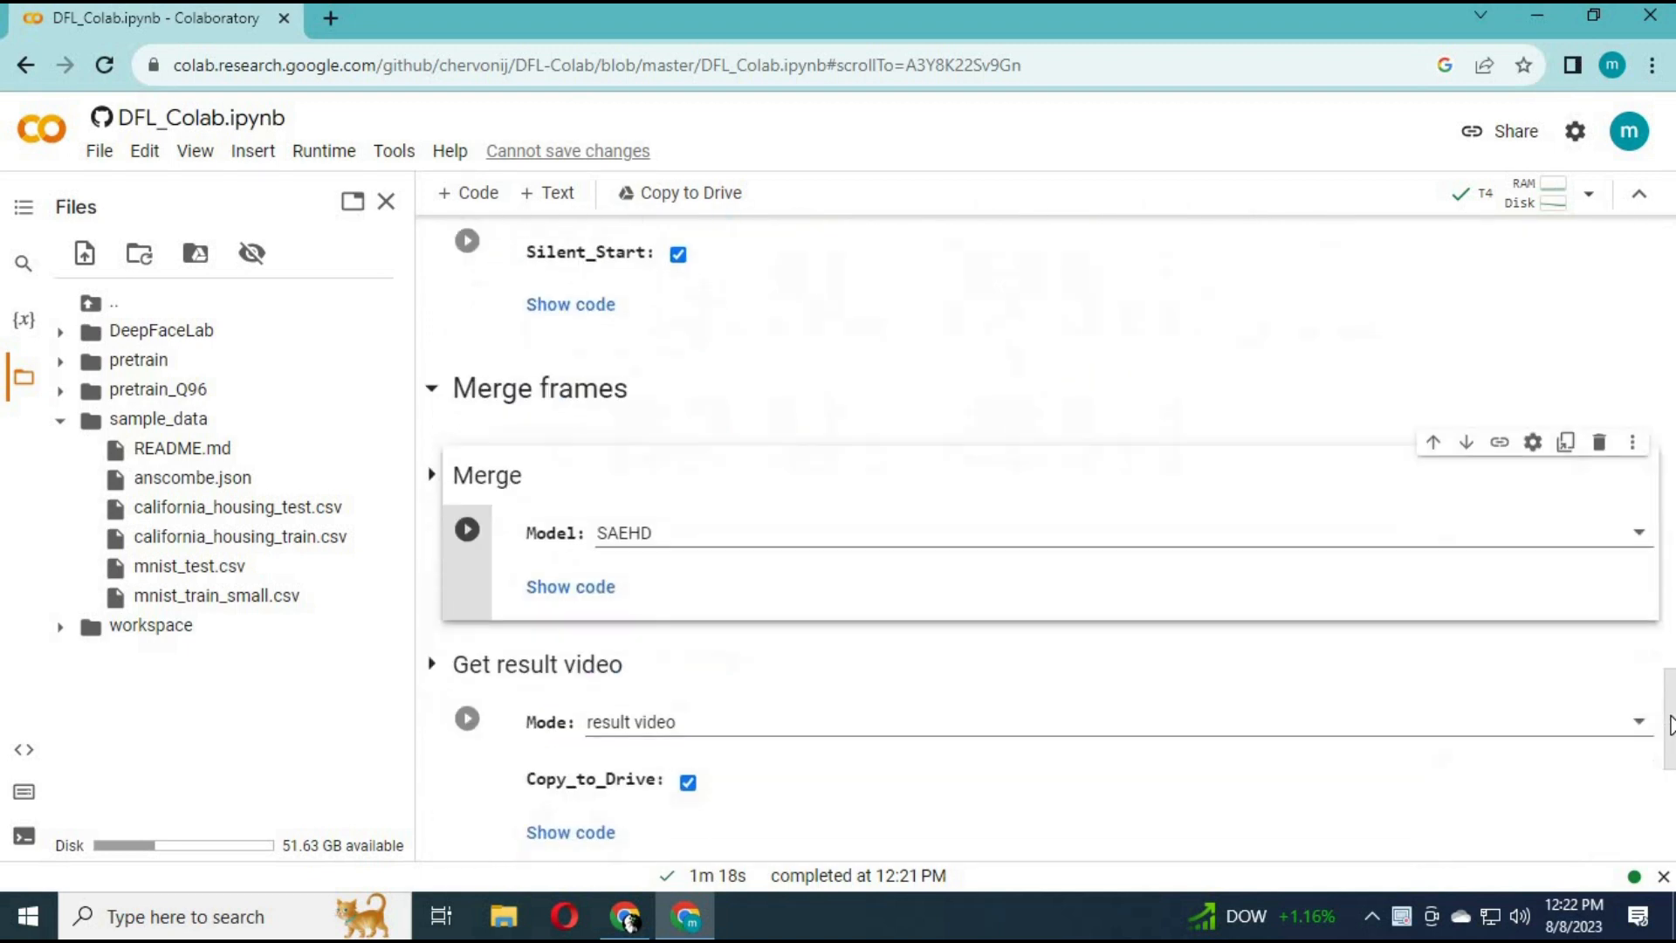
scroll("down", 3)
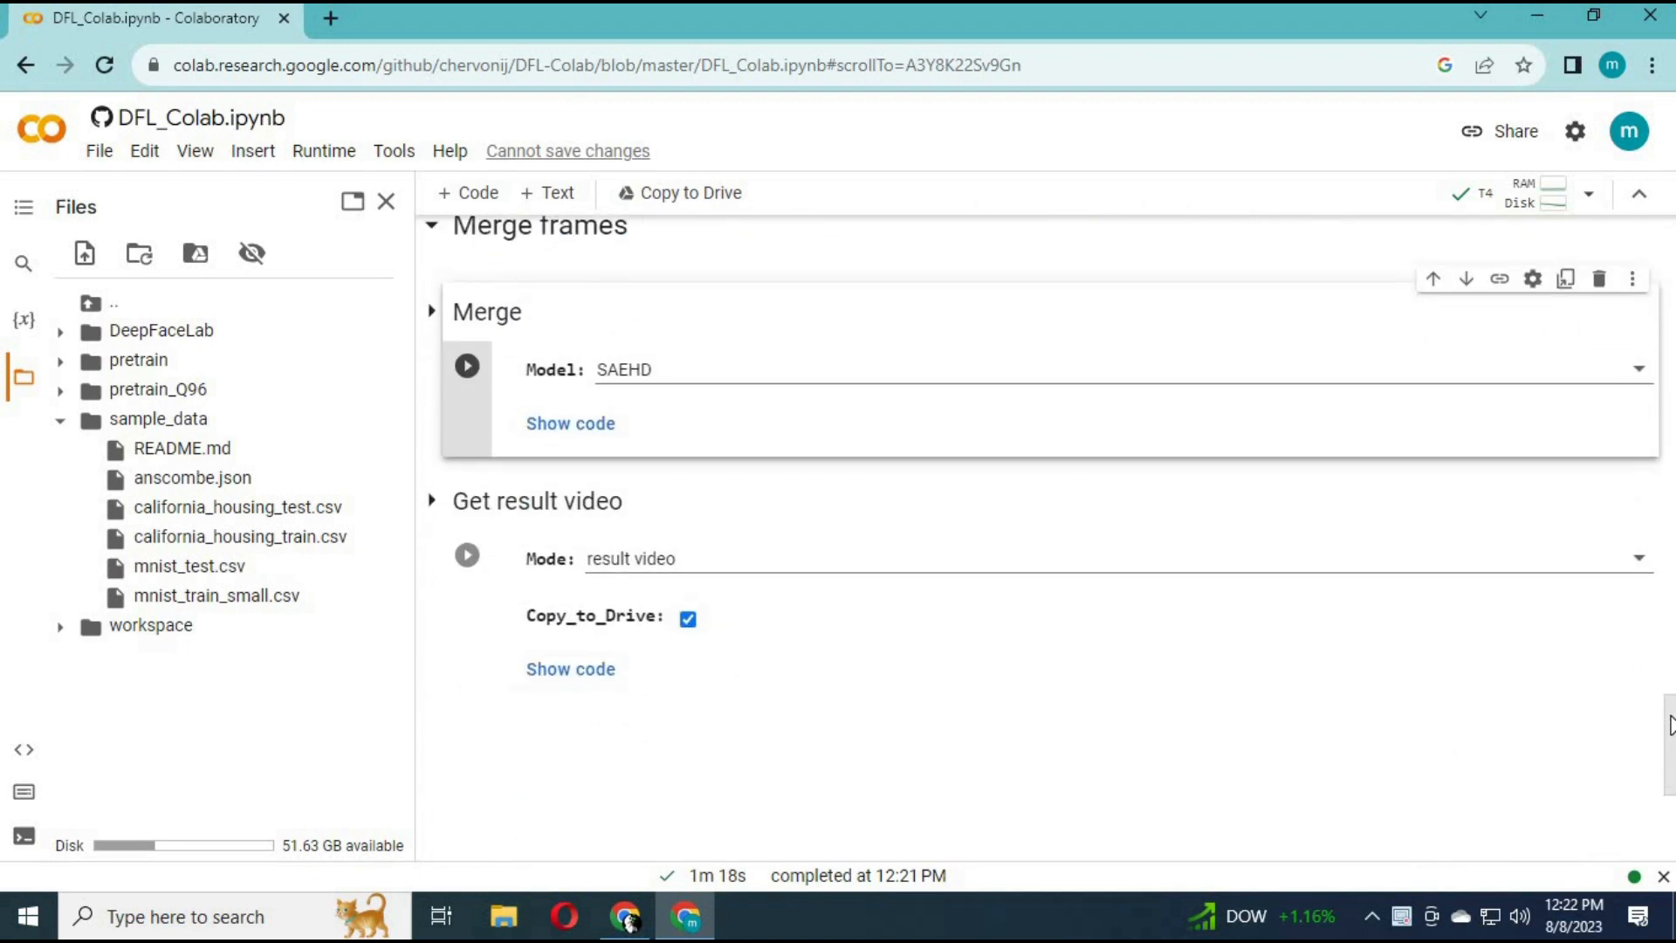
left_click(1068, 557)
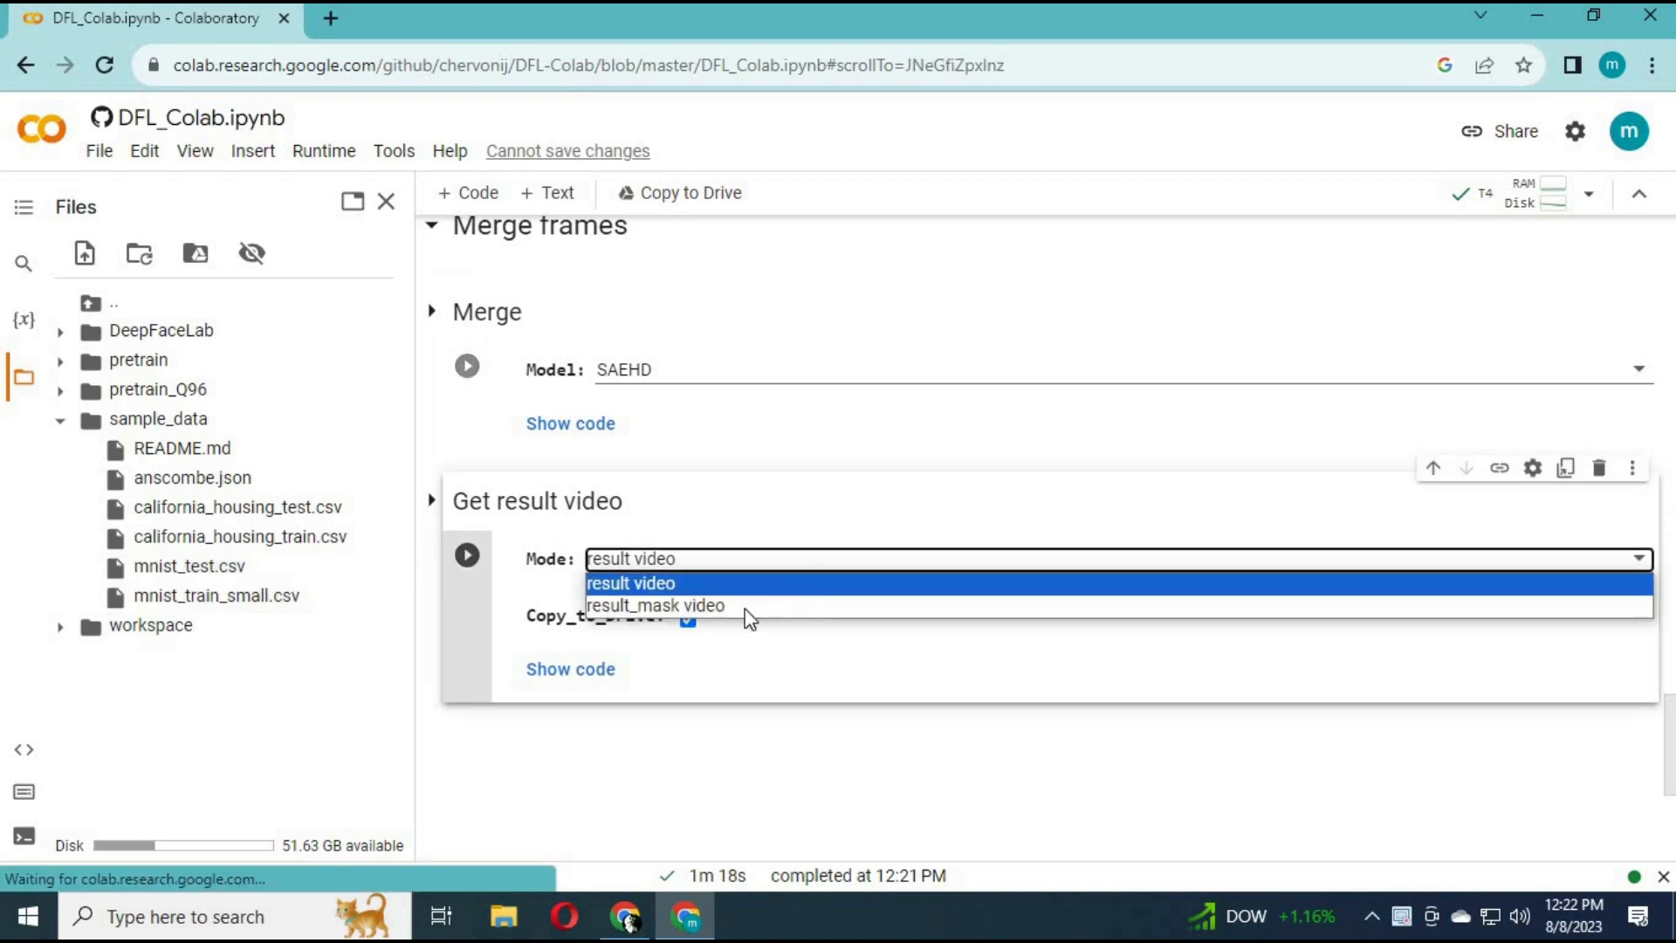